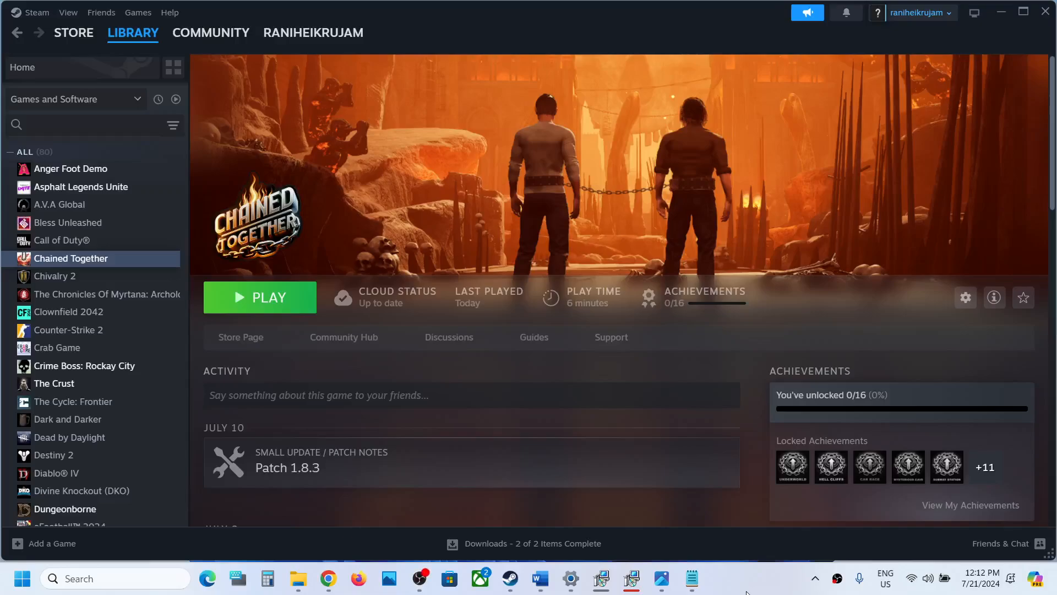
mouse_move(458, 283)
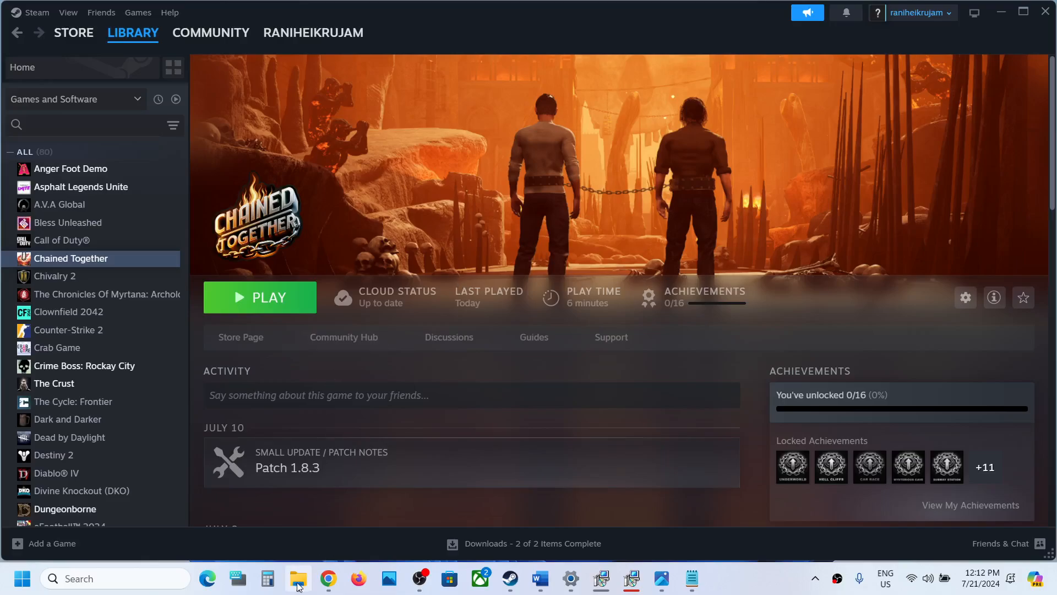
Show File Explorer's jump list of pinned locations from the taskbar.
right_click(299, 578)
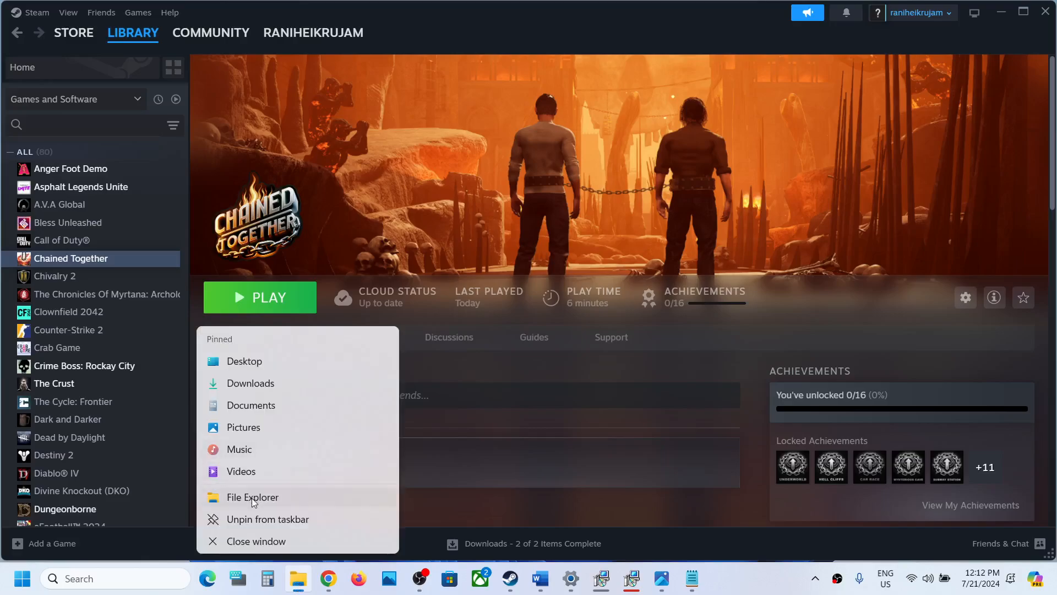
Launch File Explorer and browse This PC > OS (C:) > Users.
click(253, 496)
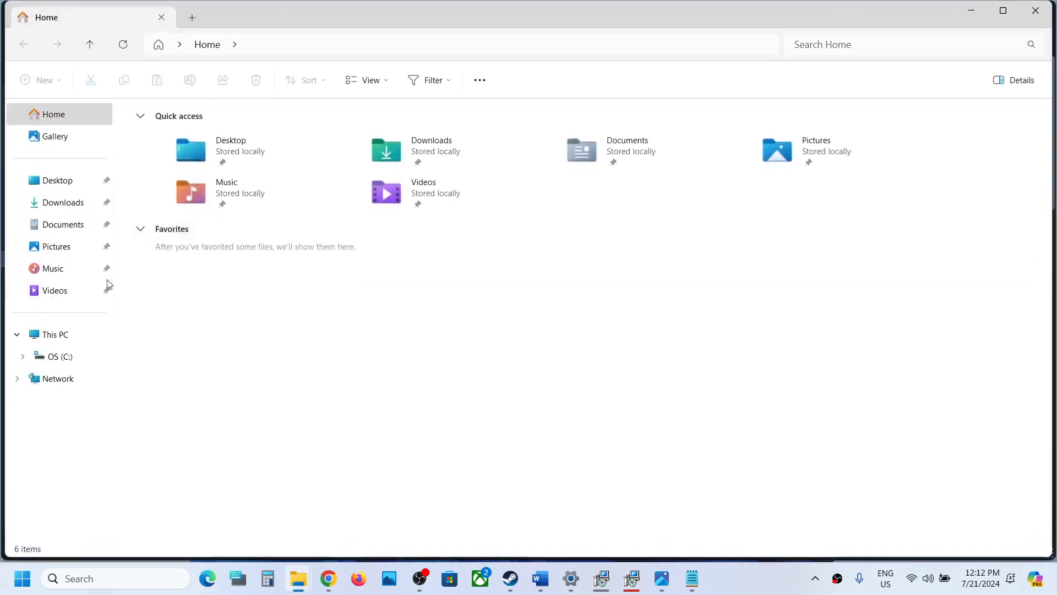
click(55, 334)
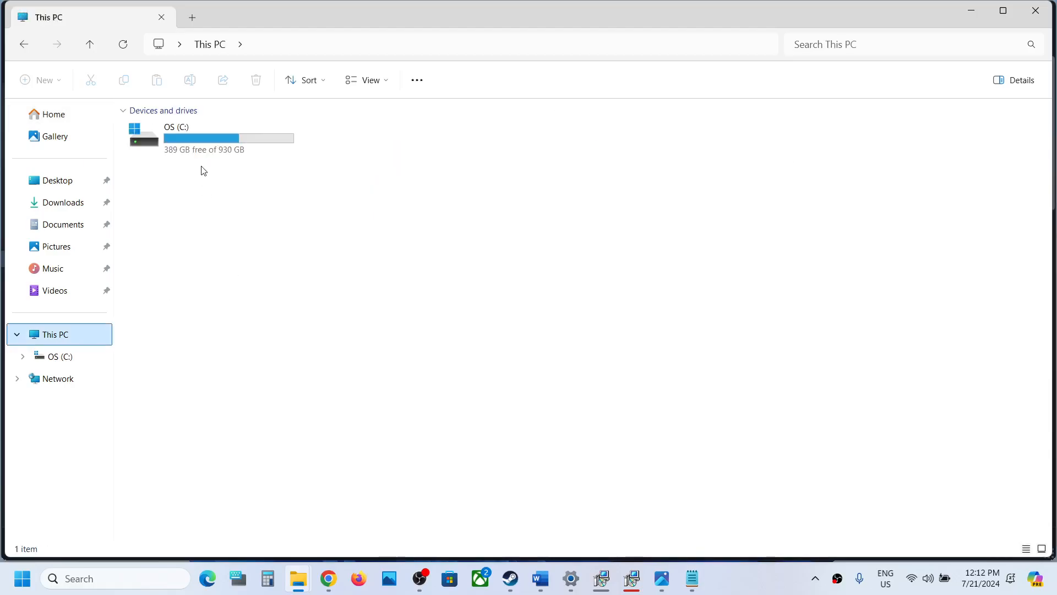
double_click(203, 135)
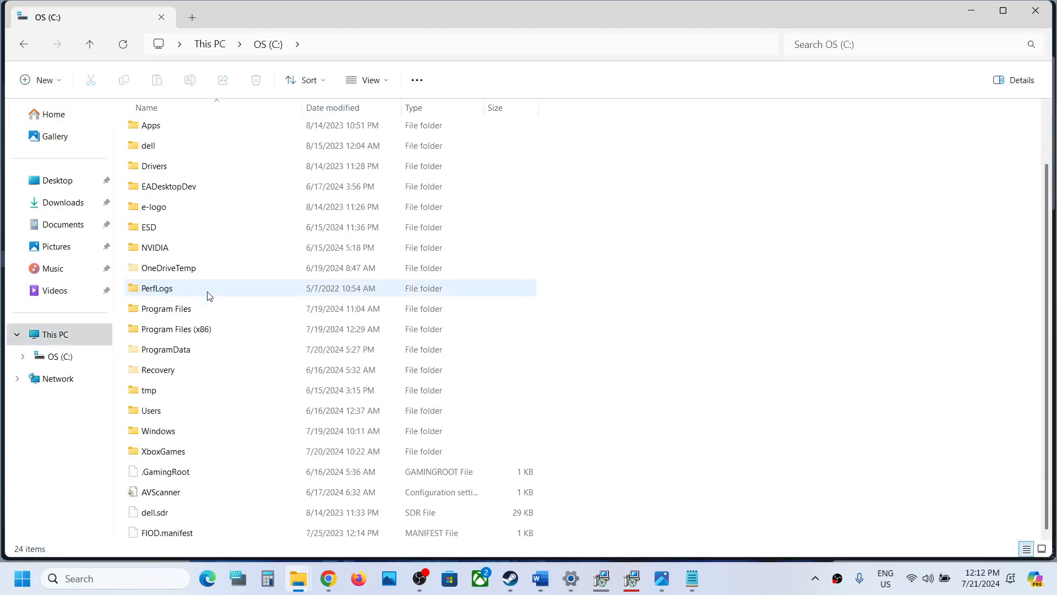
click(151, 410)
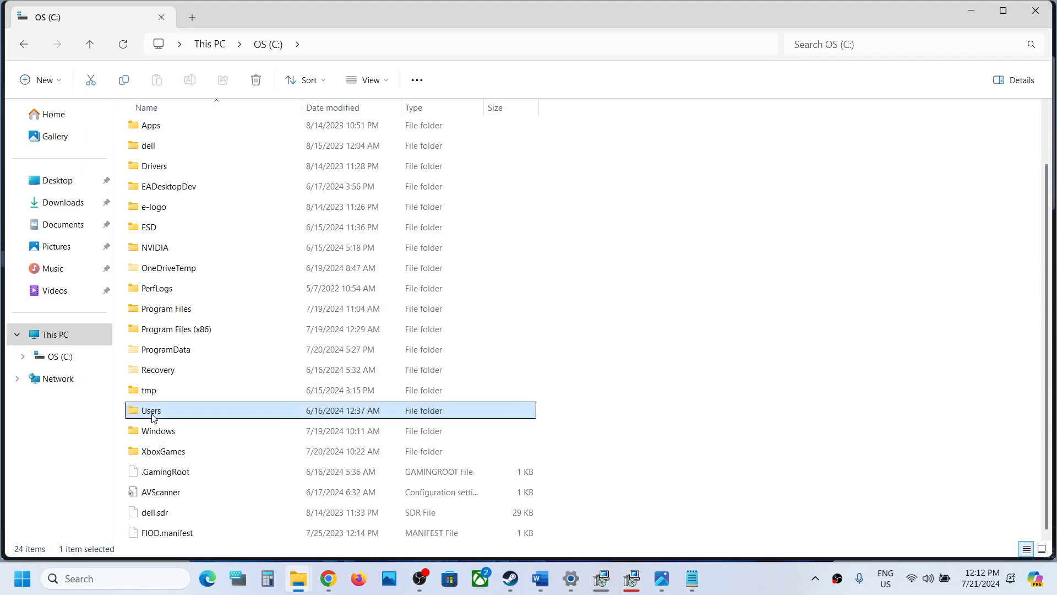
double_click(151, 410)
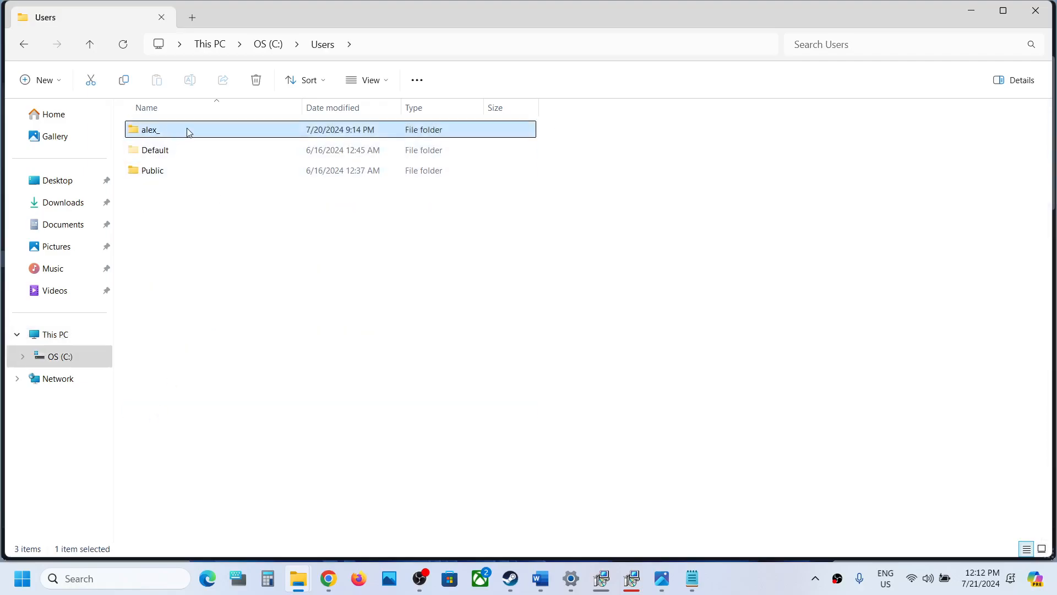
Enter the user's home folder and then its AppData folder.
double_click(150, 130)
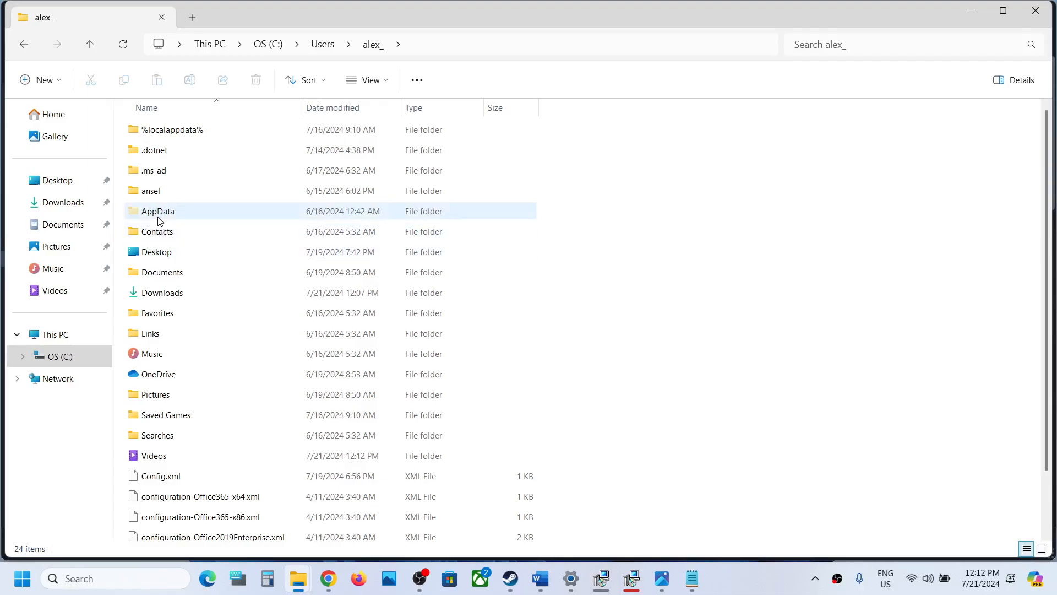
click(158, 212)
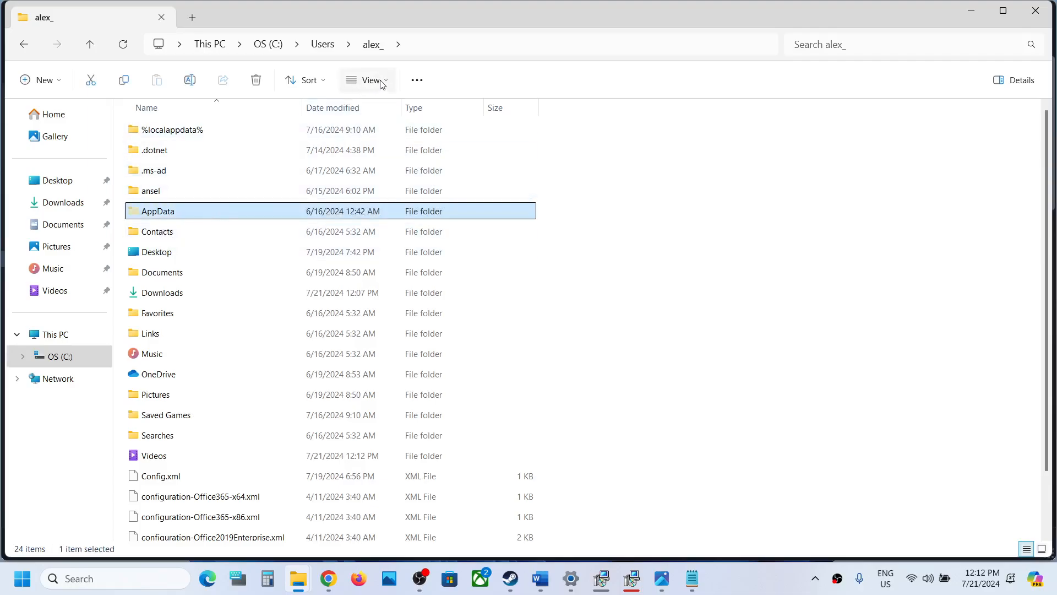
click(366, 79)
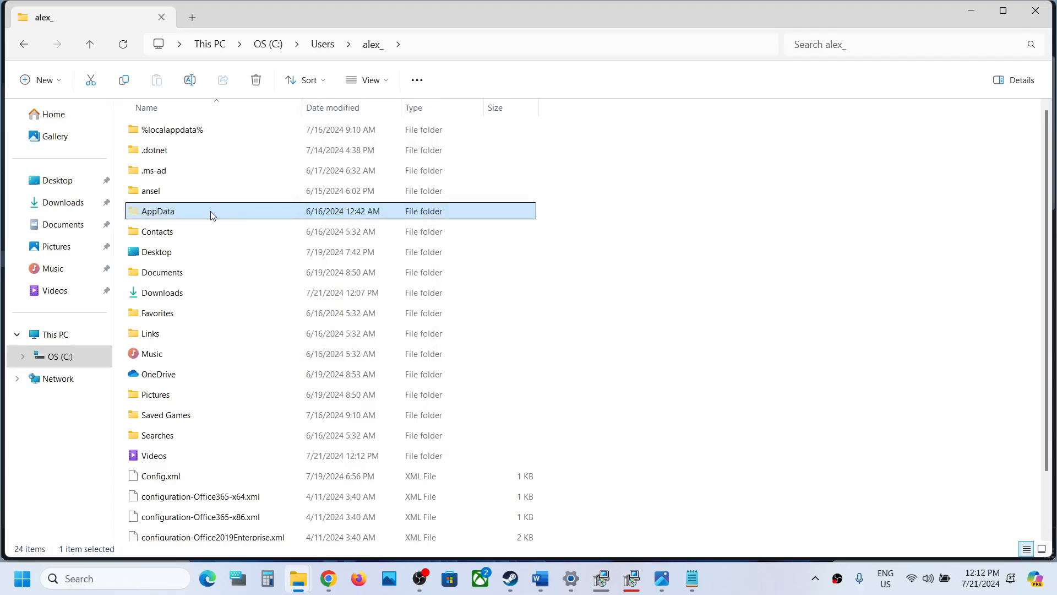
double_click(157, 210)
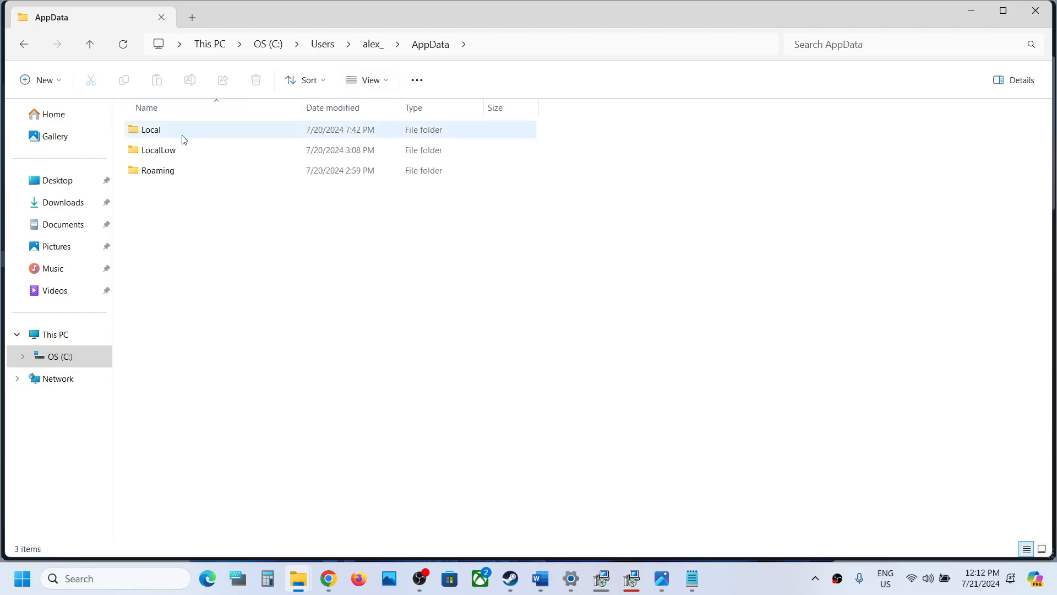
Browse Local > ChainedTogether > Saved > SaveGames and highlight its three save files.
double_click(151, 130)
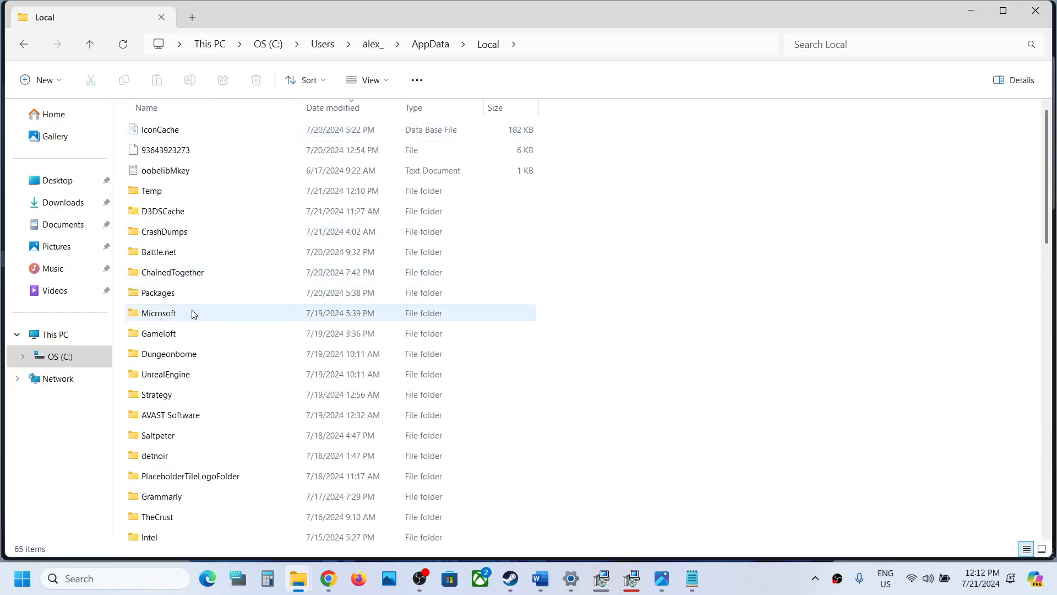
click(174, 272)
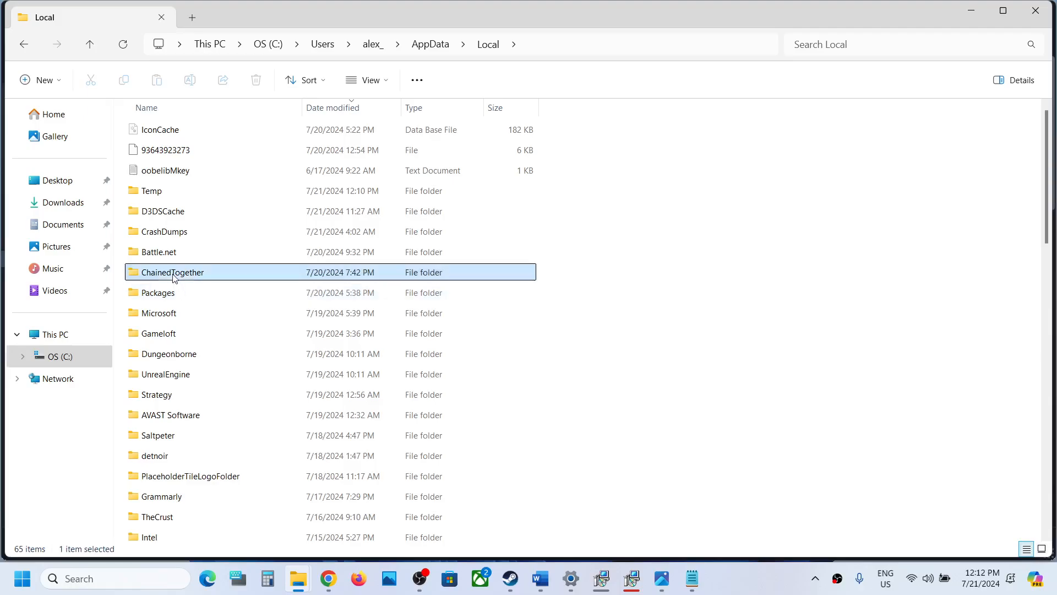
double_click(173, 272)
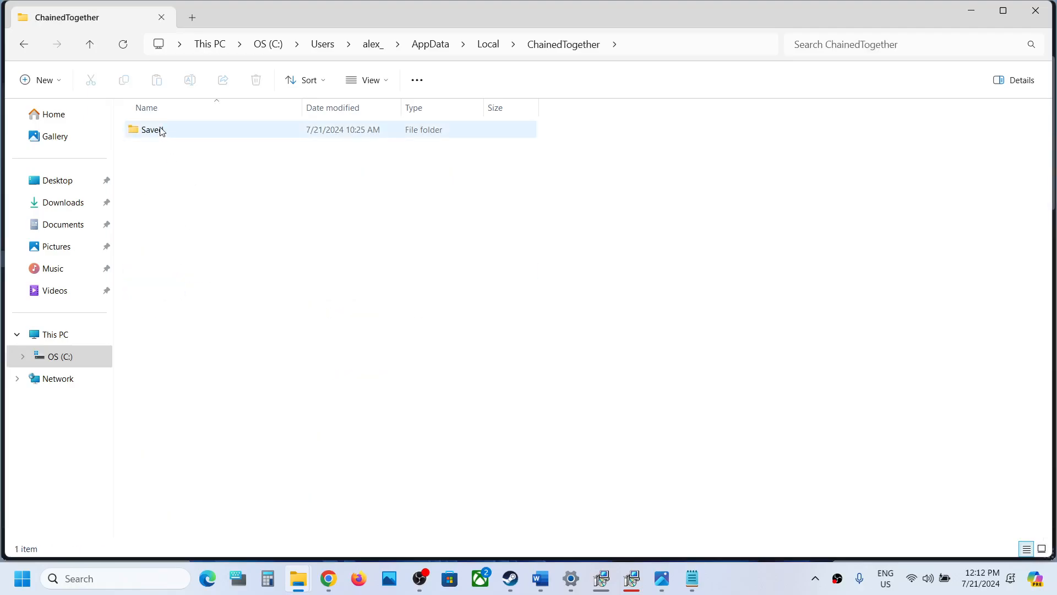
double_click(152, 130)
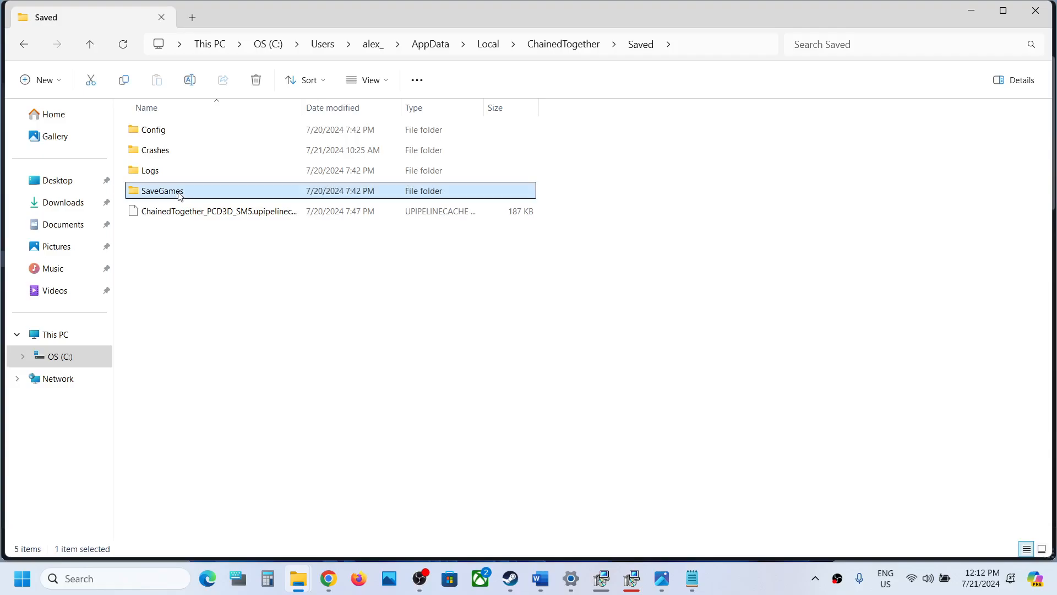
double_click(161, 191)
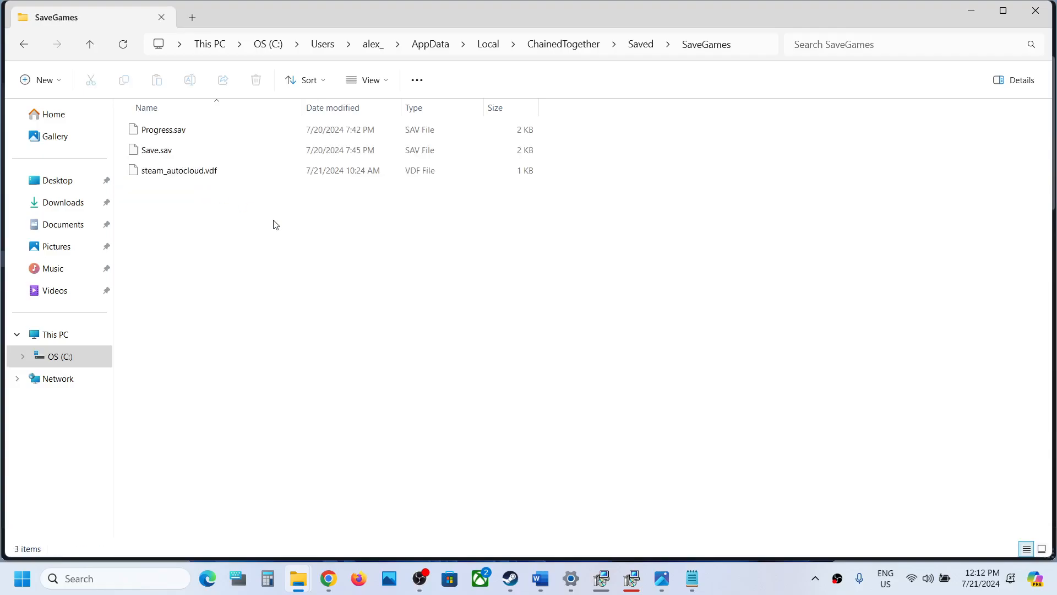
key(ctrl+a)
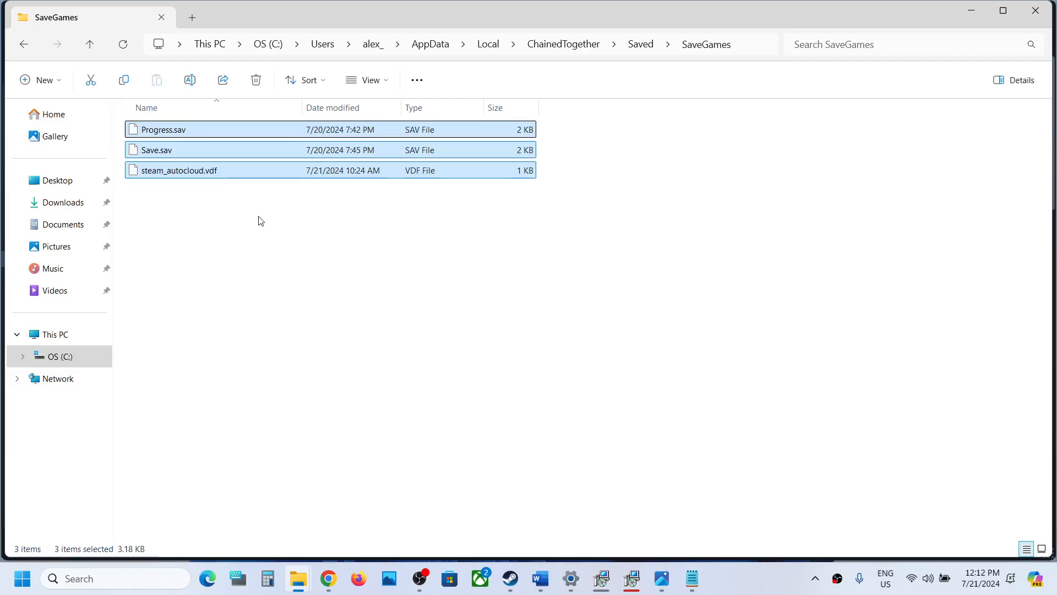
click(191, 216)
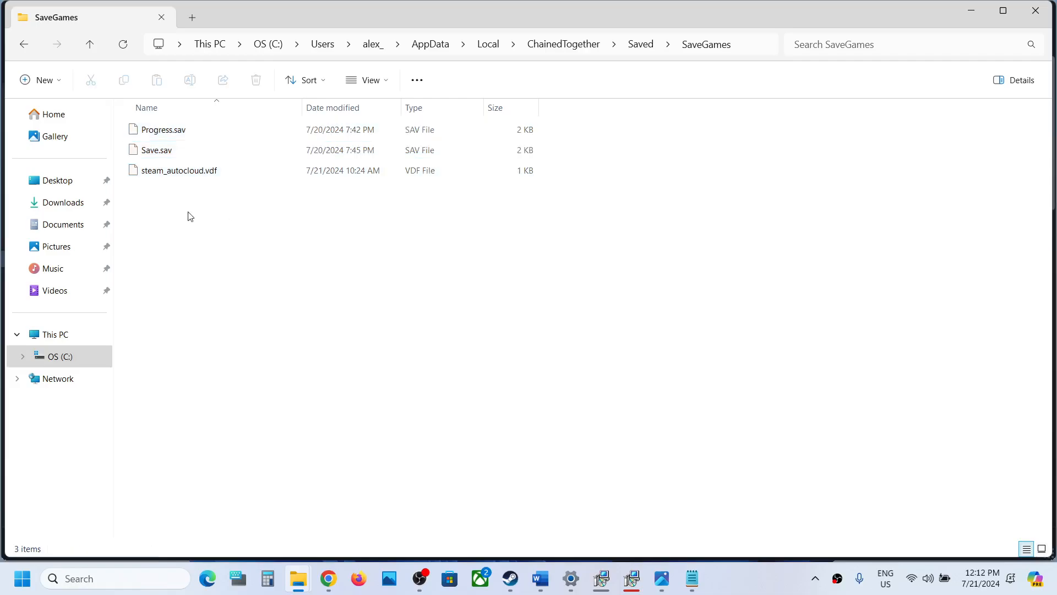
Go back to Saved and enter the Config\Windows folder.
click(639, 44)
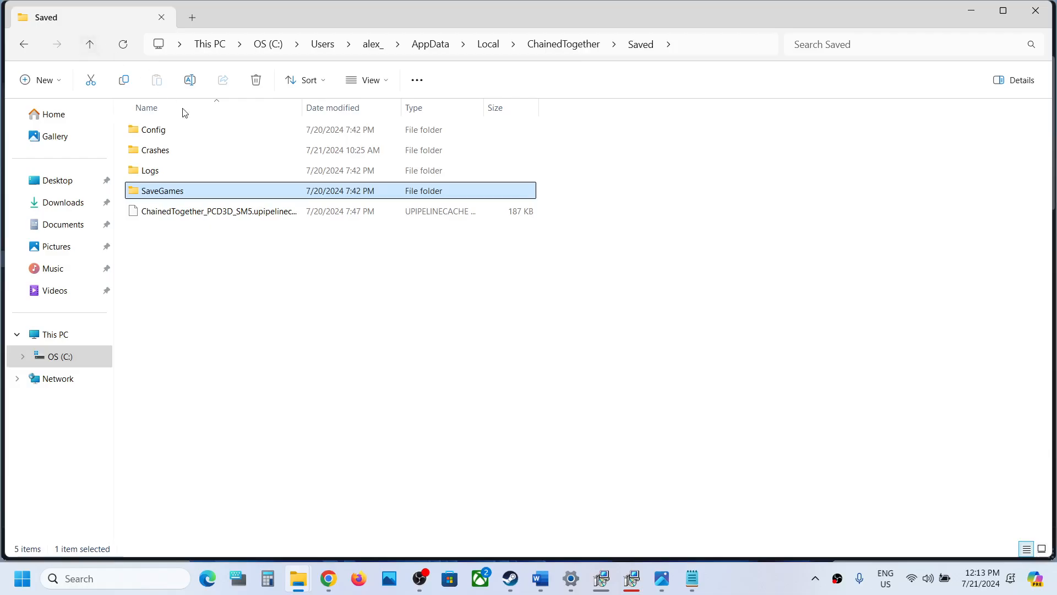
double_click(153, 130)
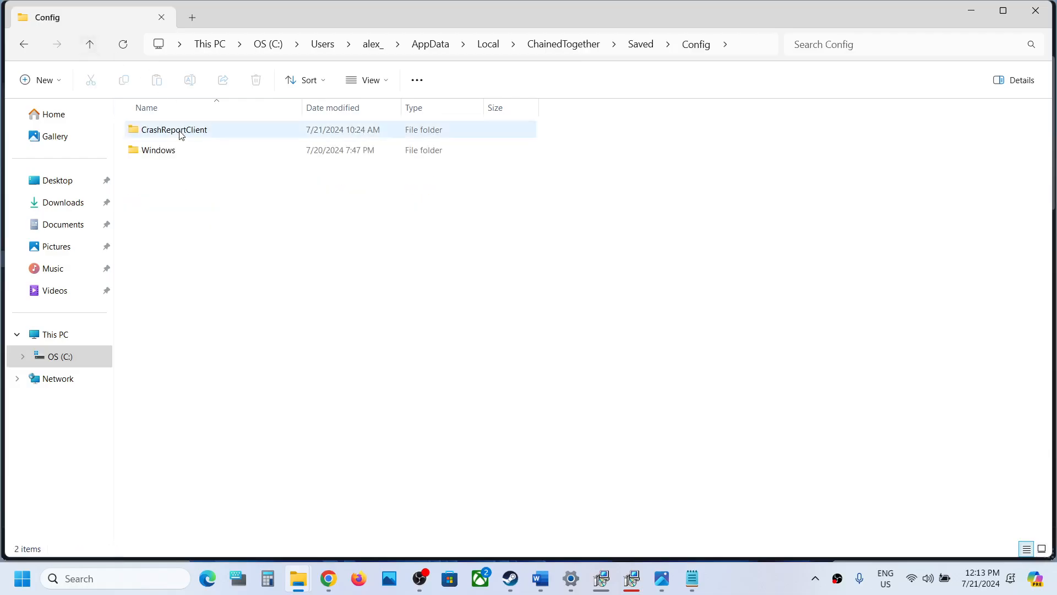
double_click(157, 150)
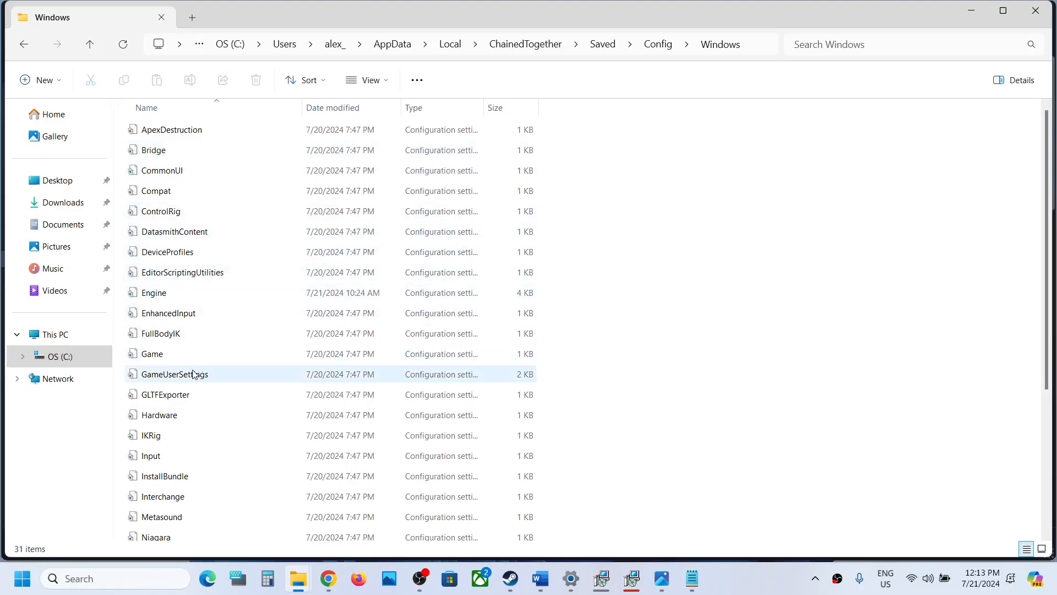
View GameUserSettings.ini in Notepad, then close it.
click(174, 374)
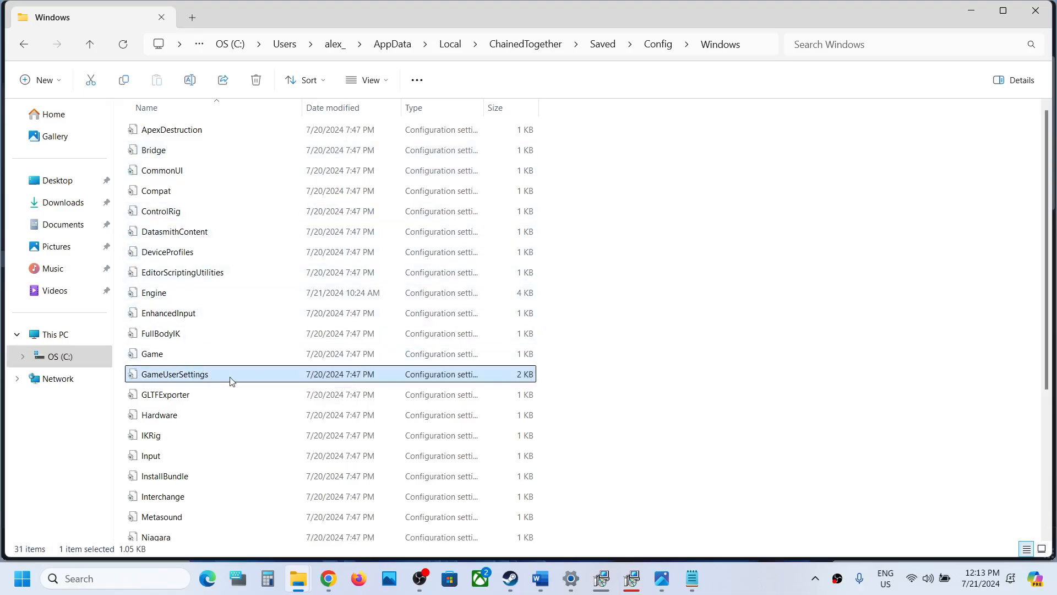
double_click(174, 374)
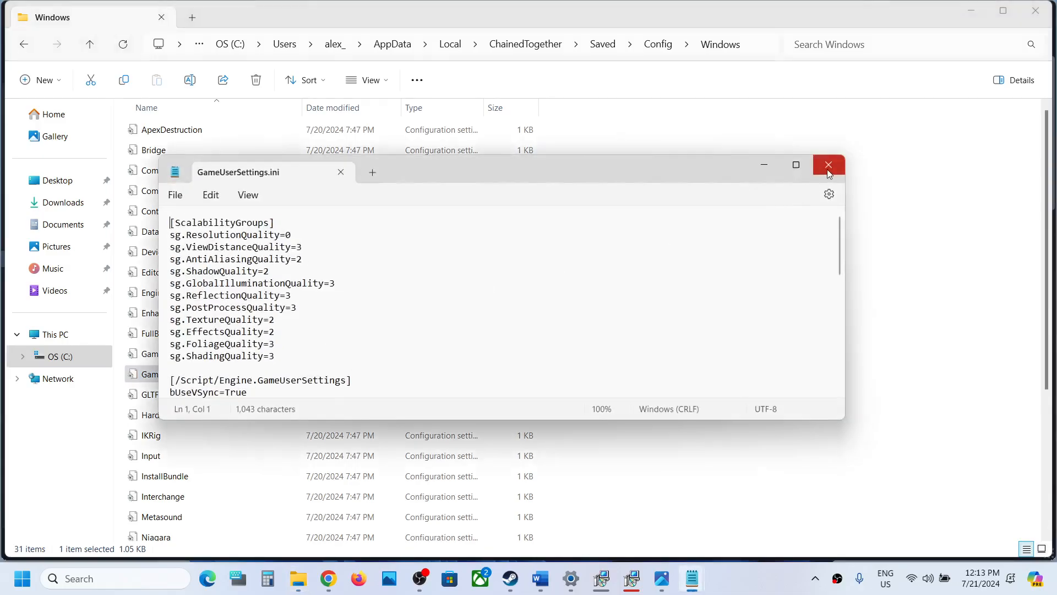
click(829, 165)
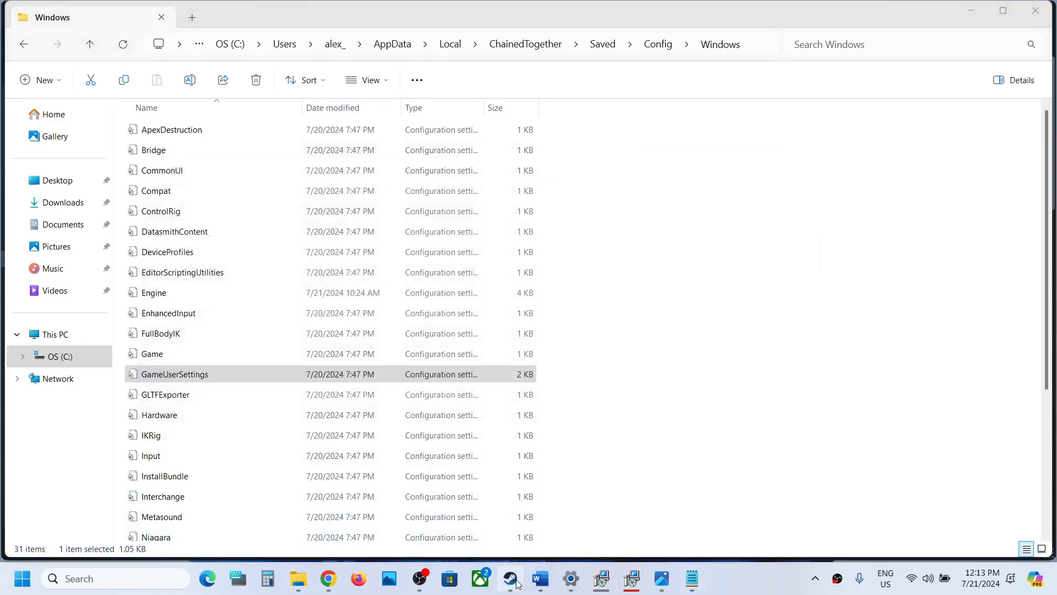